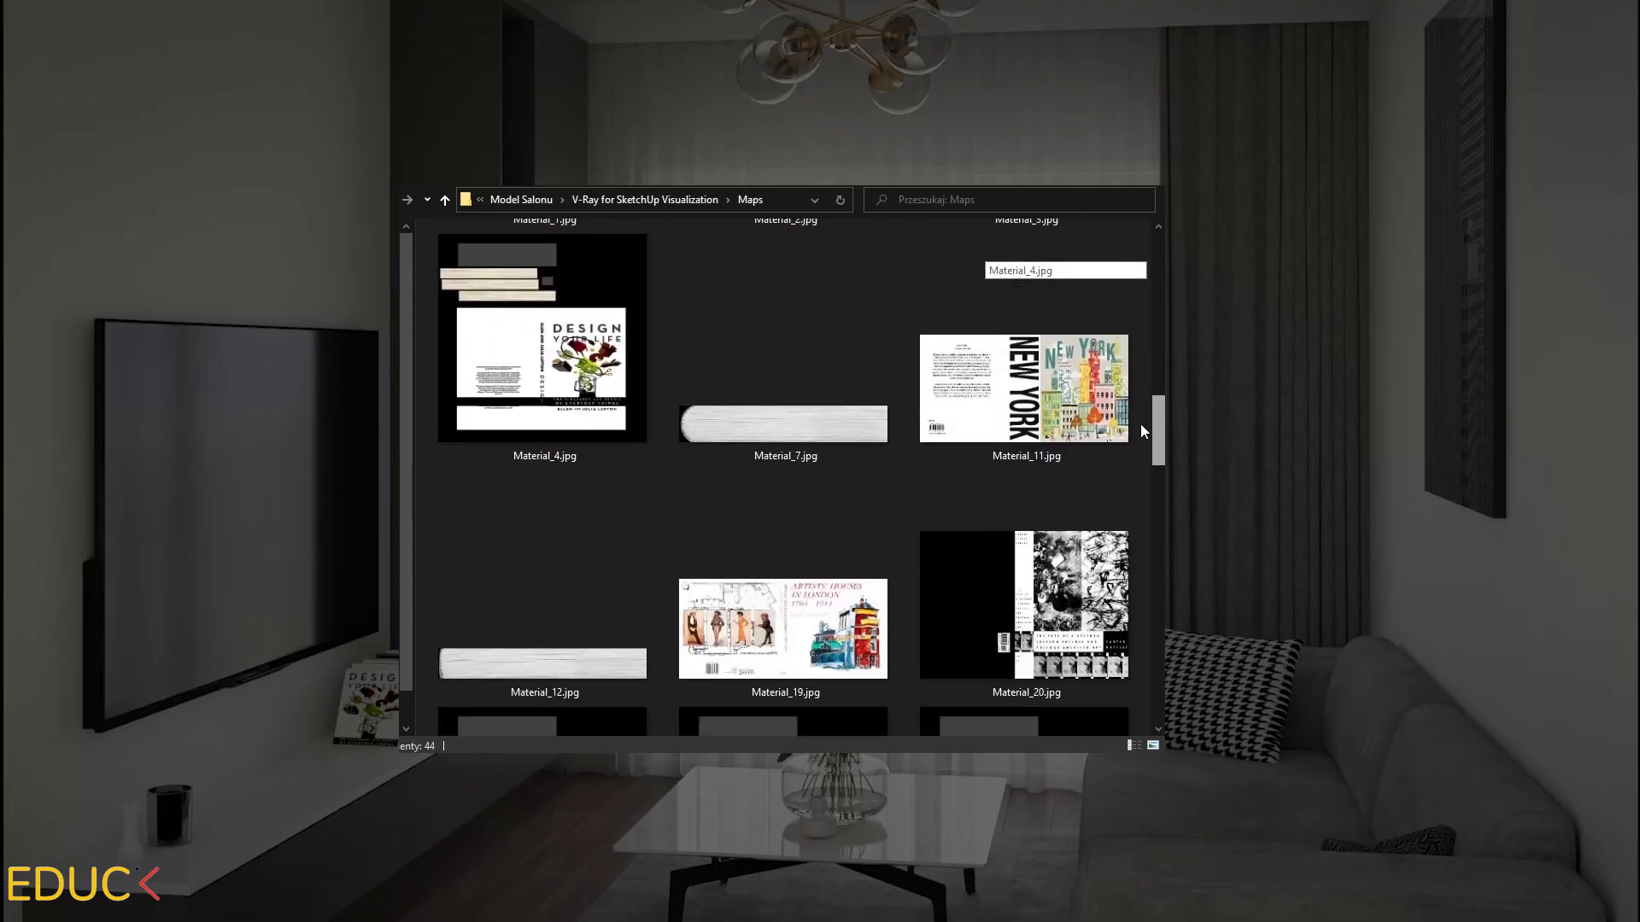
pyautogui.scroll(-3)
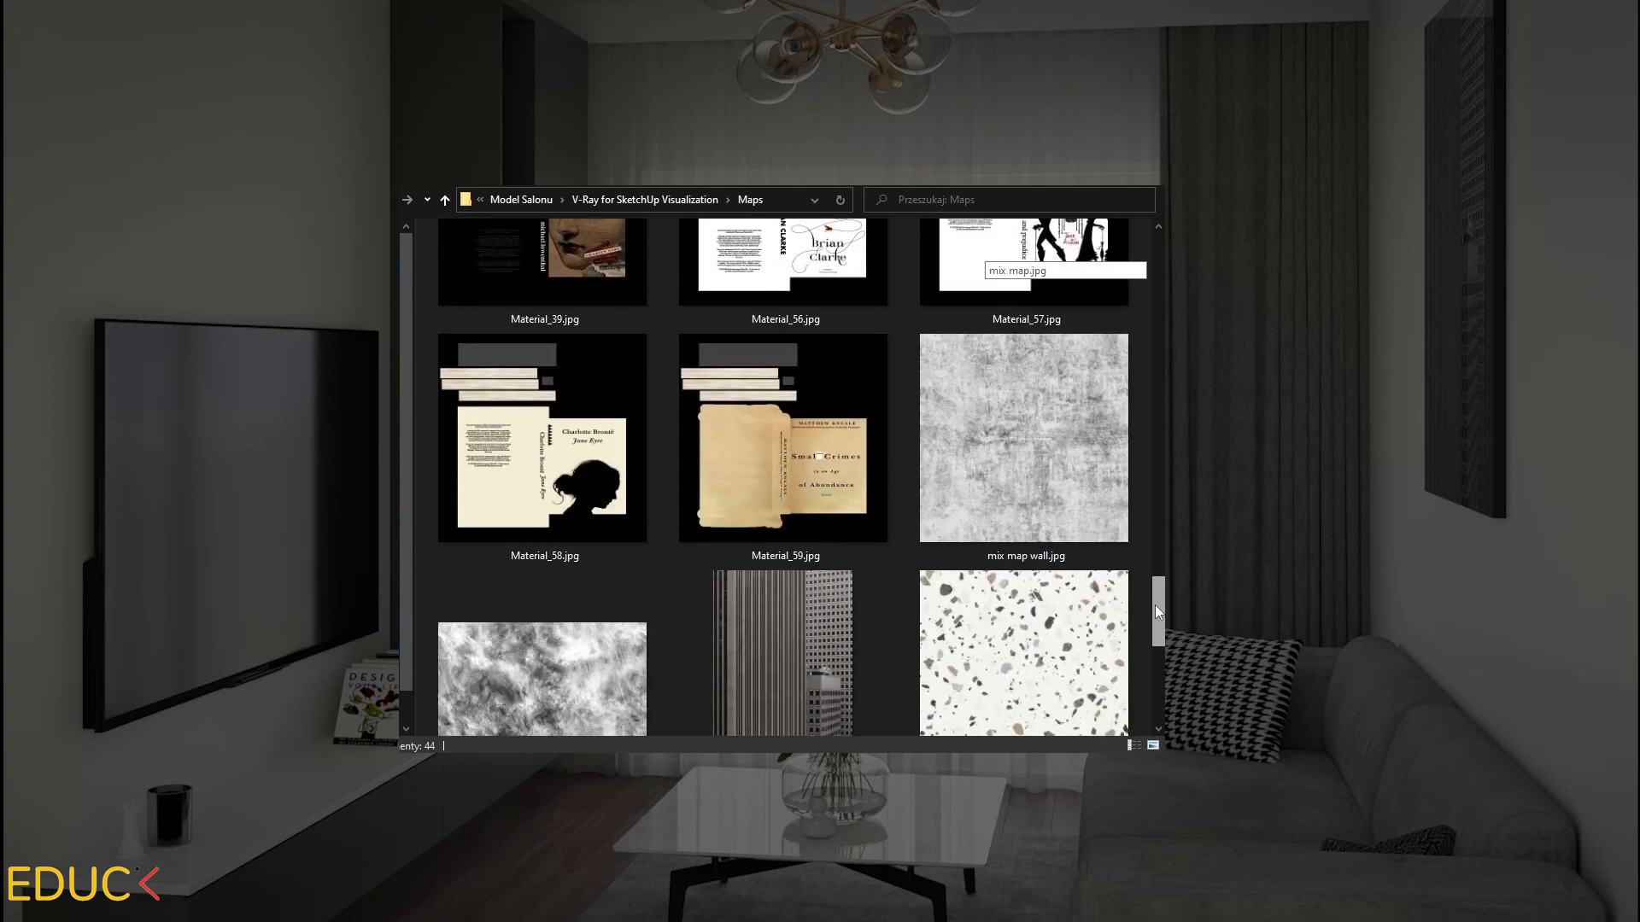